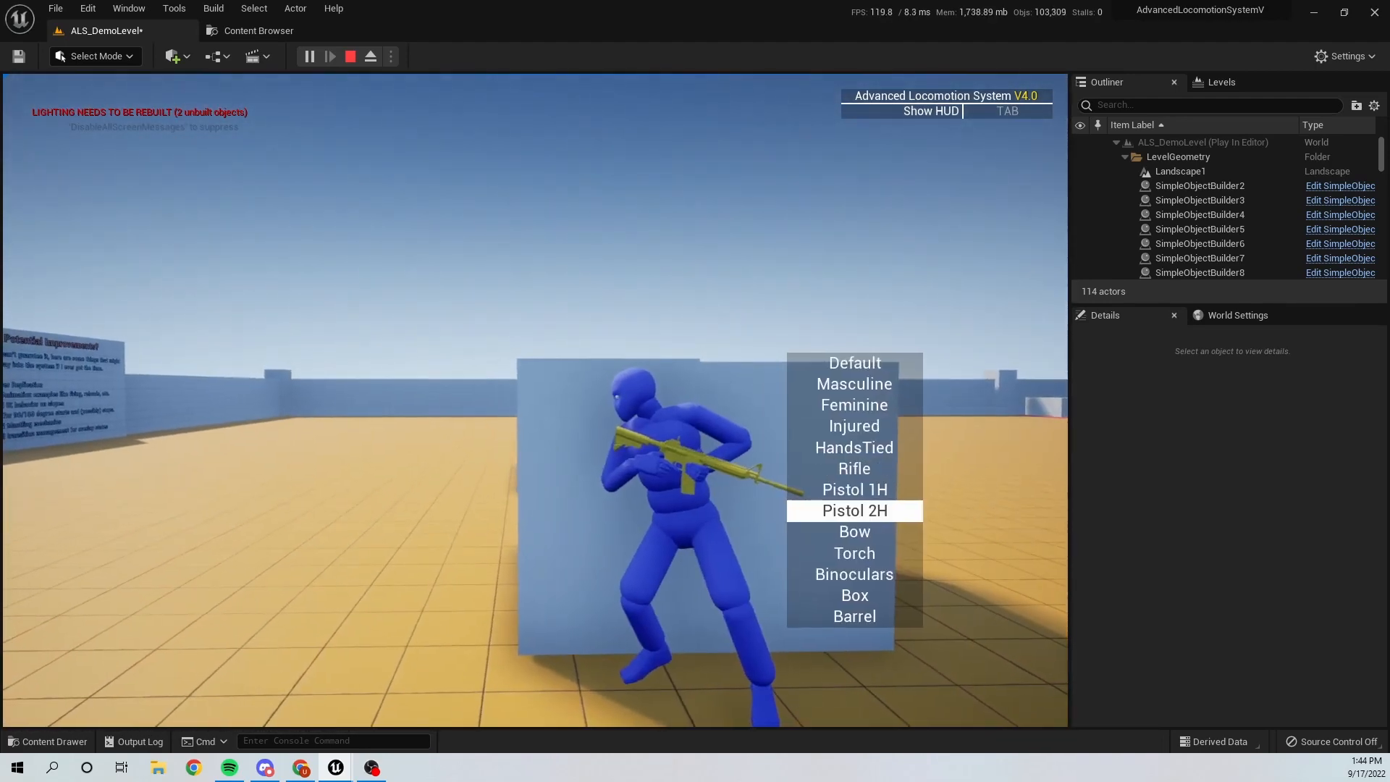
Step: Select the Bow overlay state so the ALS character carries a bow instead of a rifle
click(854, 531)
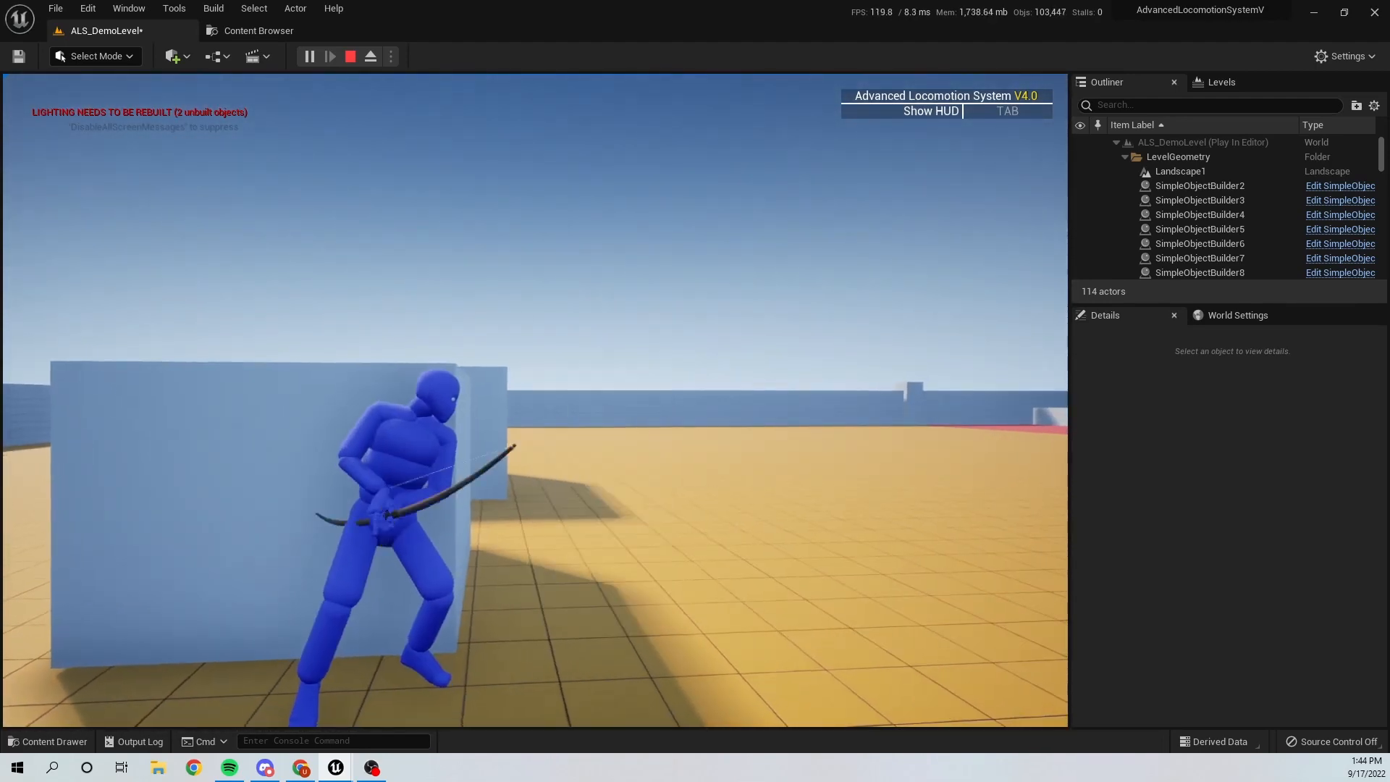